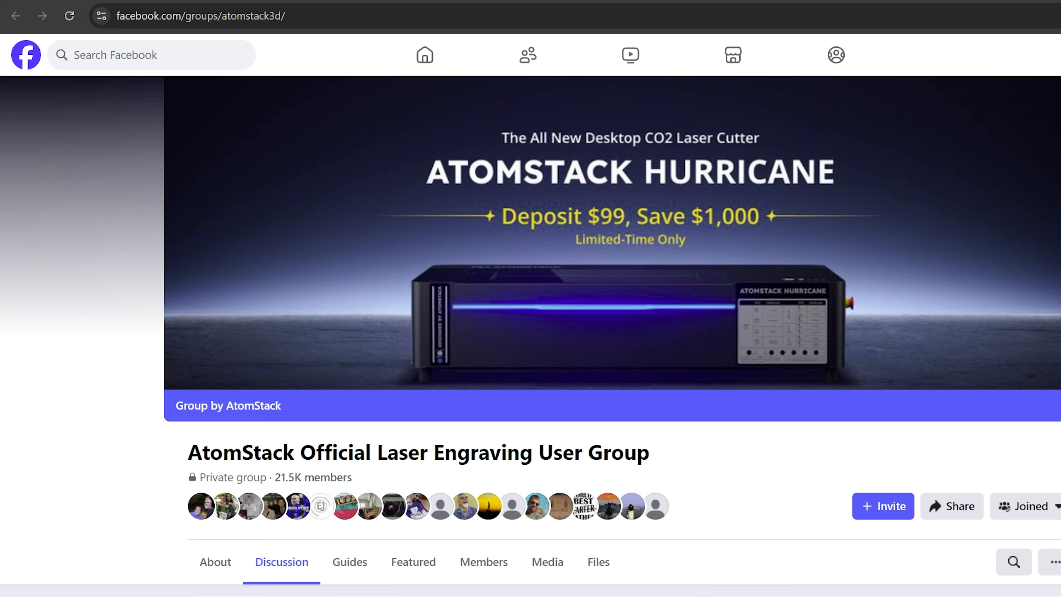
{"action": "mouse_move", "coordinate": [716, 466]}
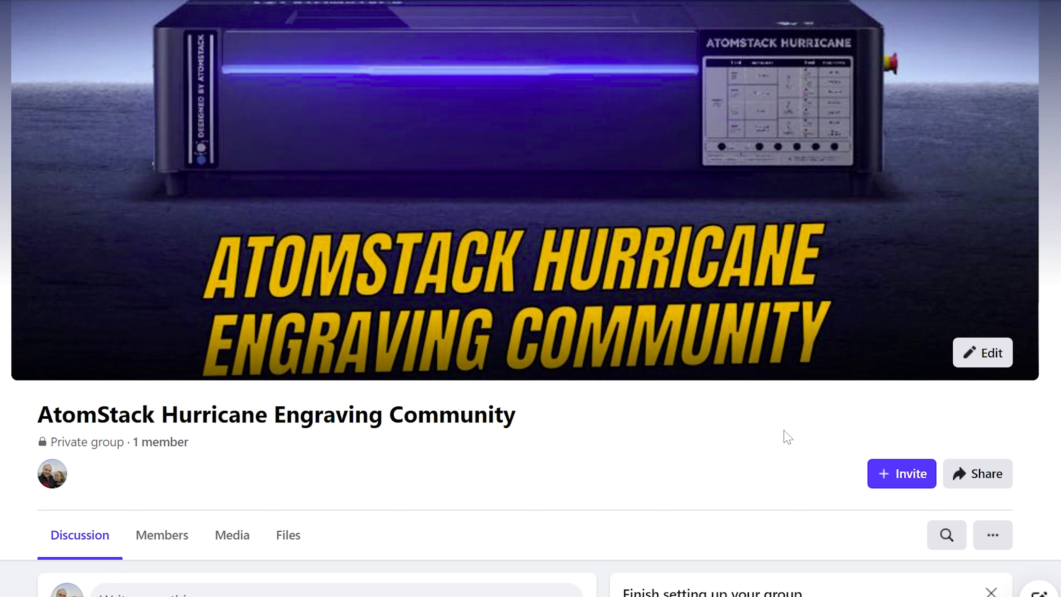
{"action": "mouse_move", "coordinate": [763, 447]}
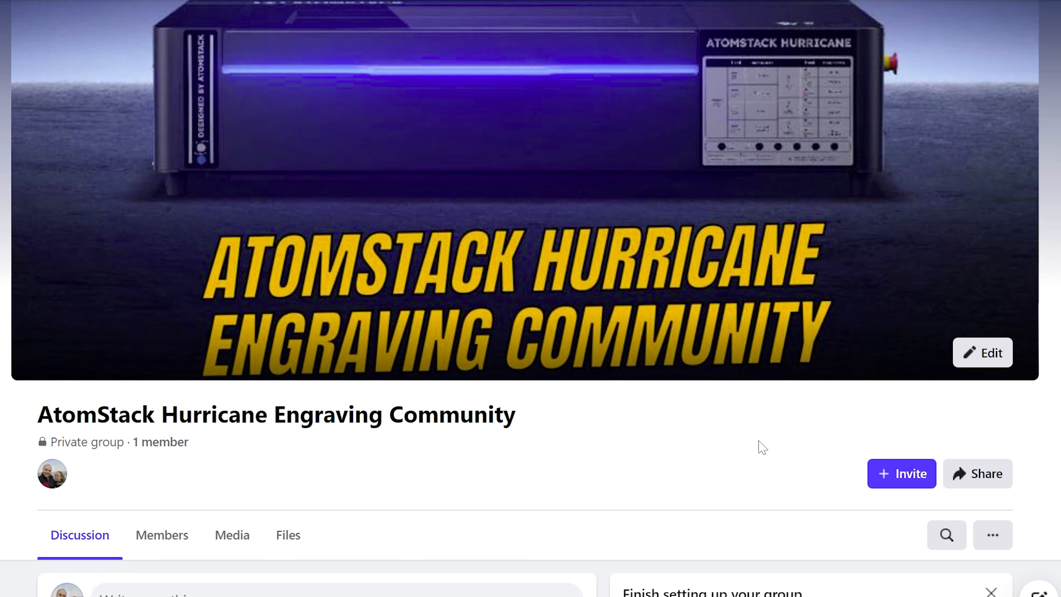
{"action": "mouse_move", "coordinate": [592, 440]}
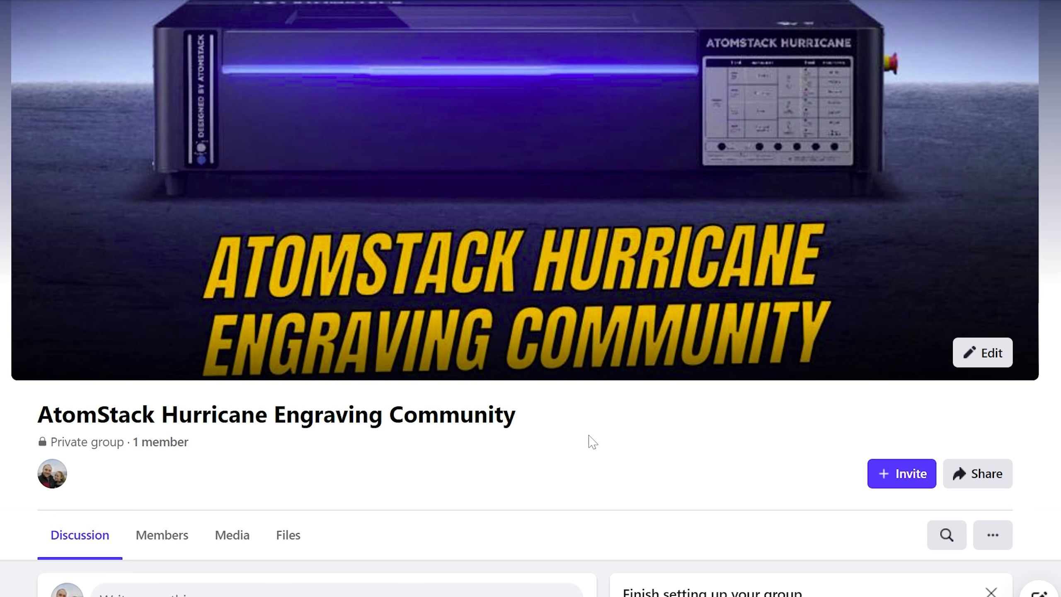
{"action": "scroll", "scroll_direction": "down", "scroll_amount": 3}
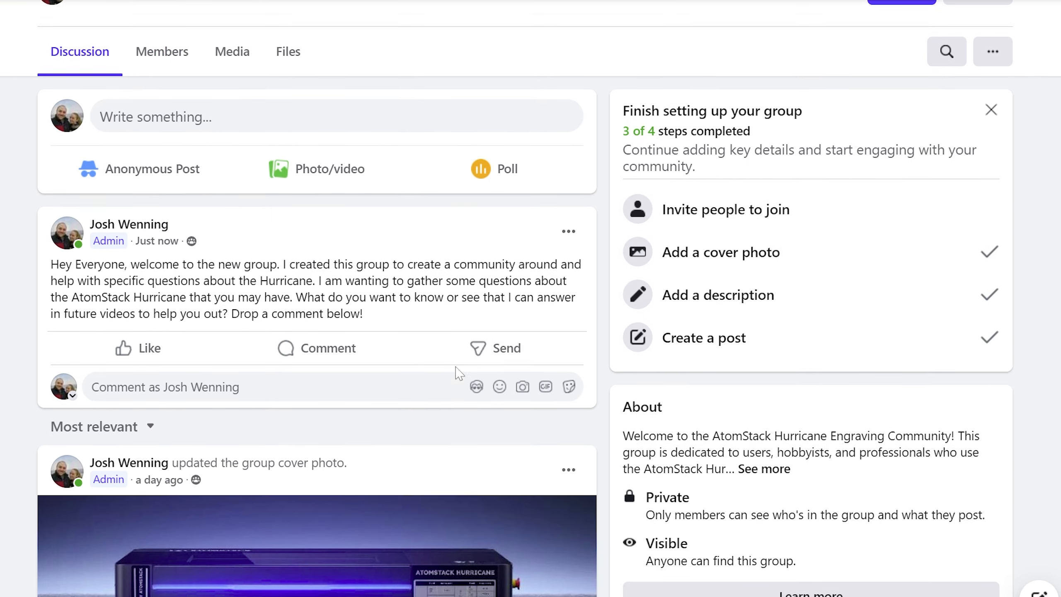